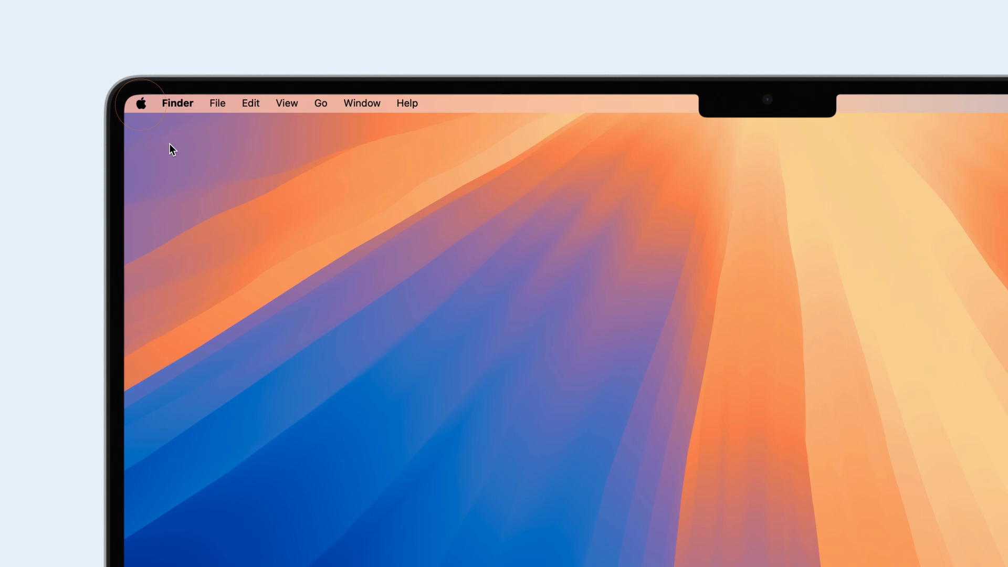
click(140, 103)
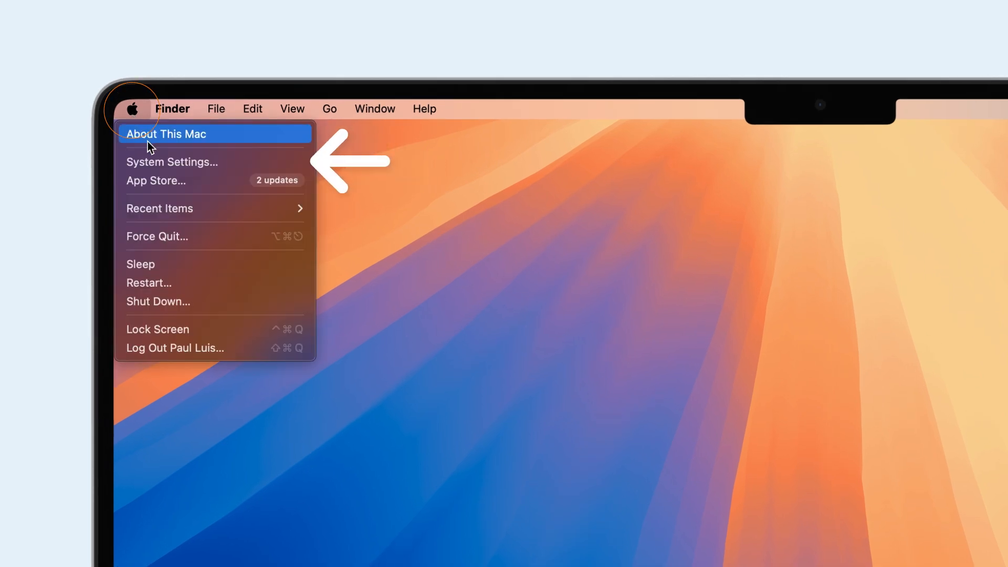
click(172, 162)
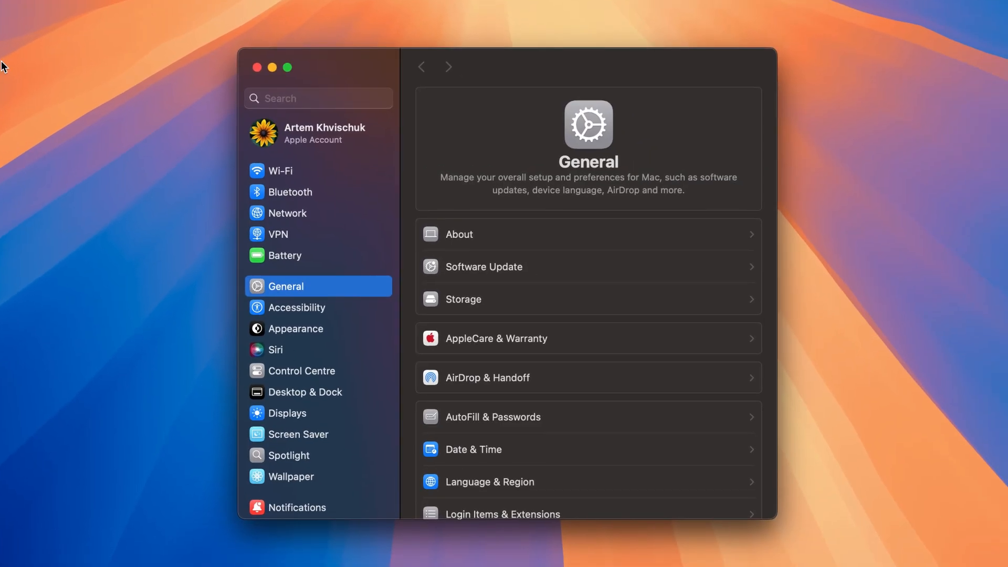
click(289, 213)
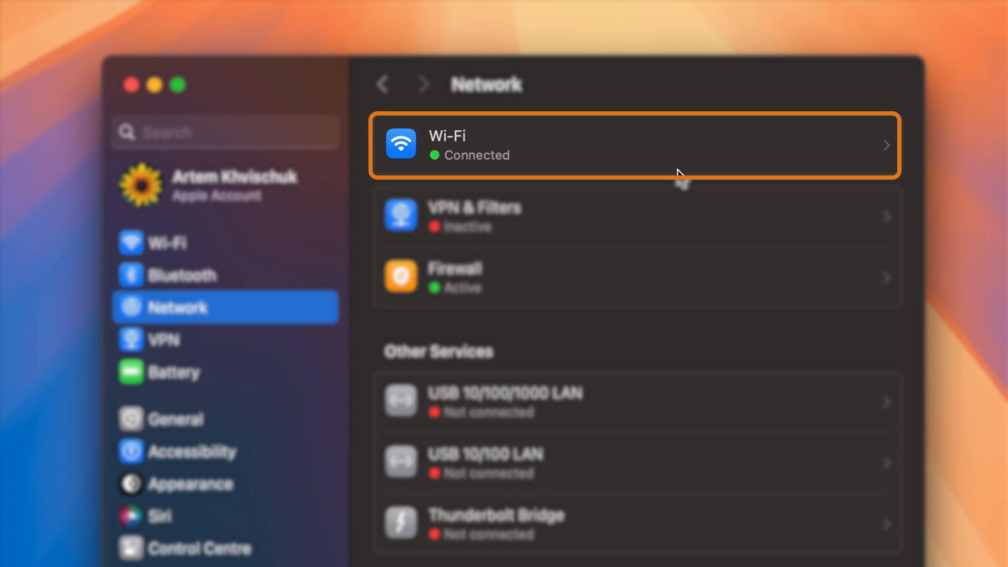
click(637, 145)
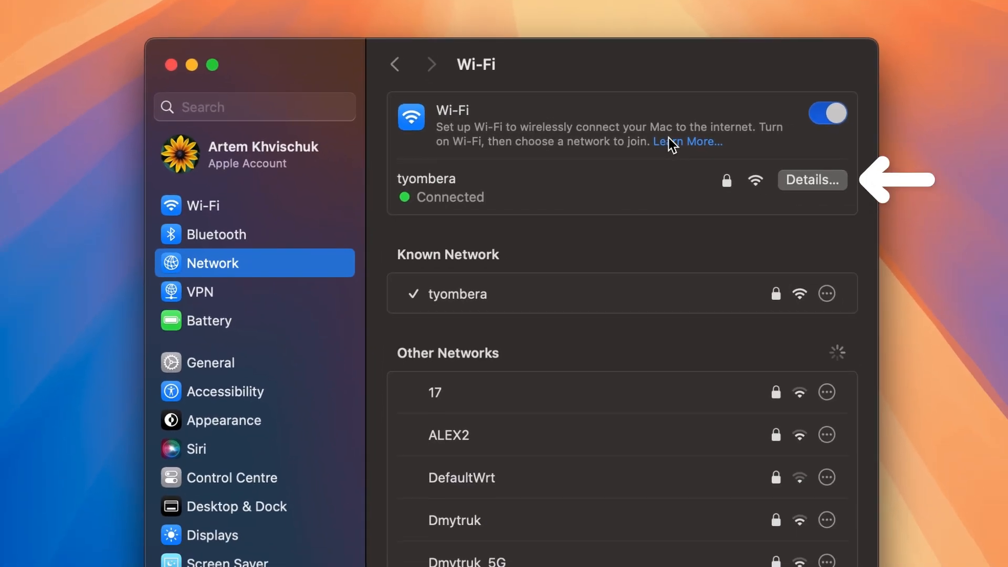
click(812, 180)
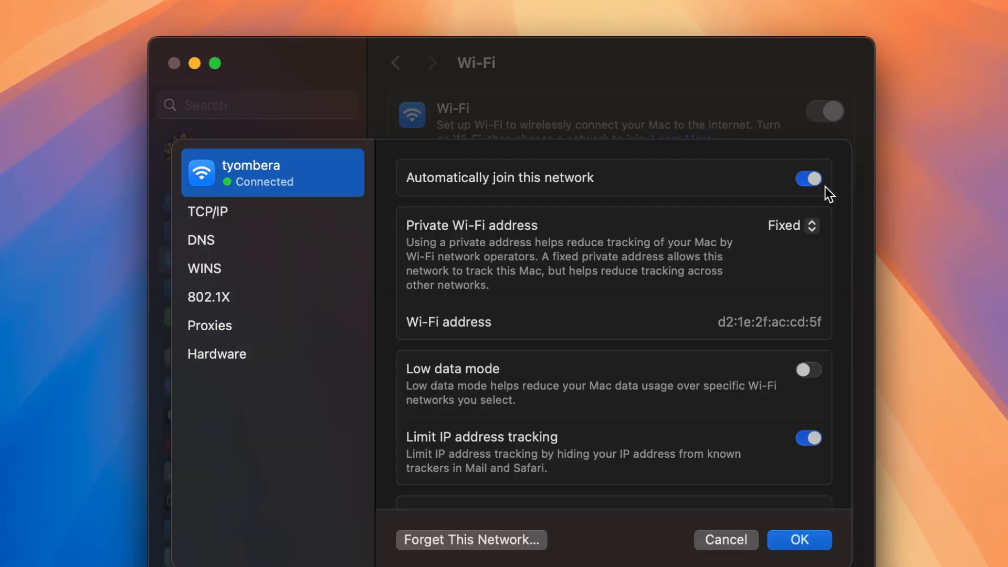
click(216, 354)
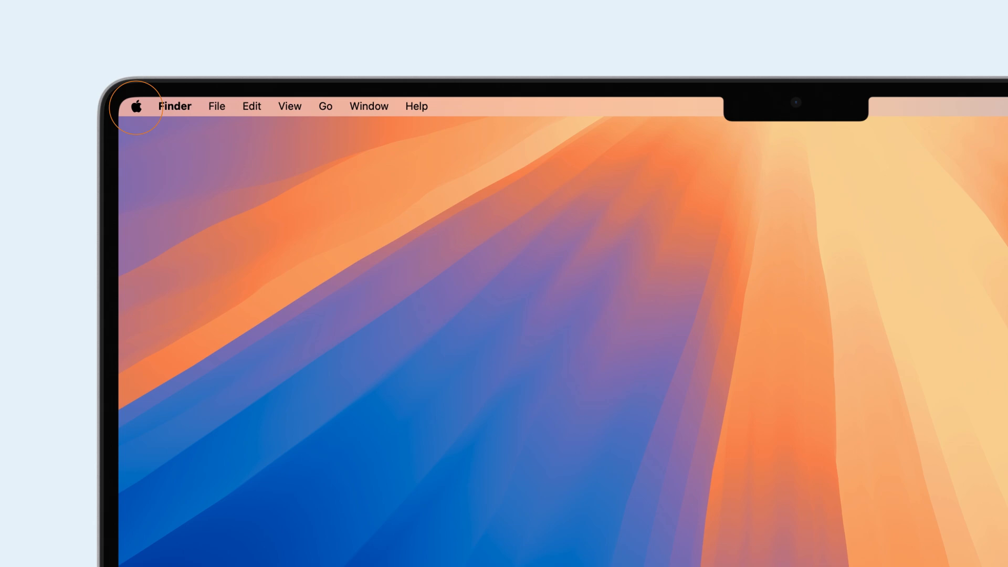
Step: From About This Mac, view the System Report's hardware overview and its Network section
click(136, 107)
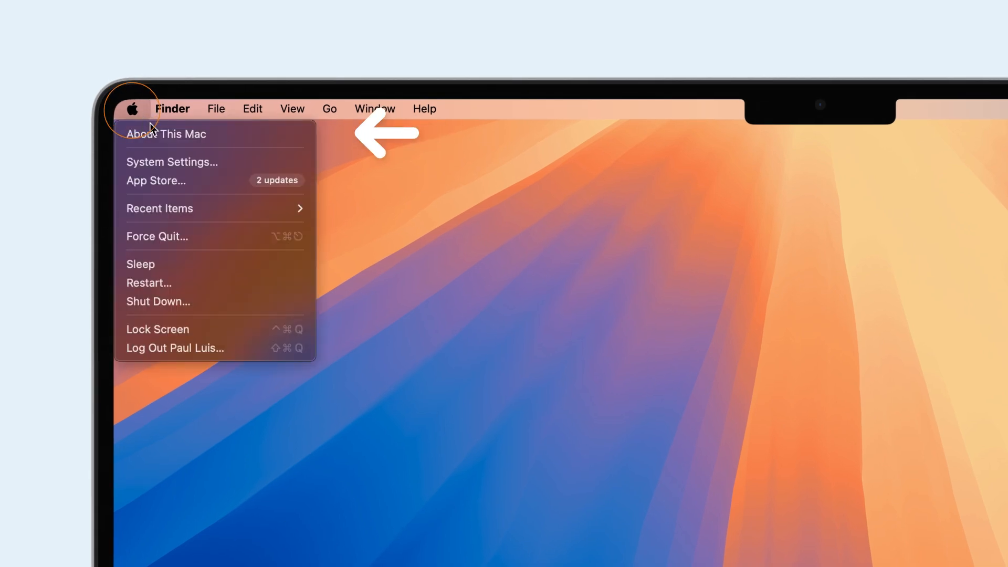
click(166, 133)
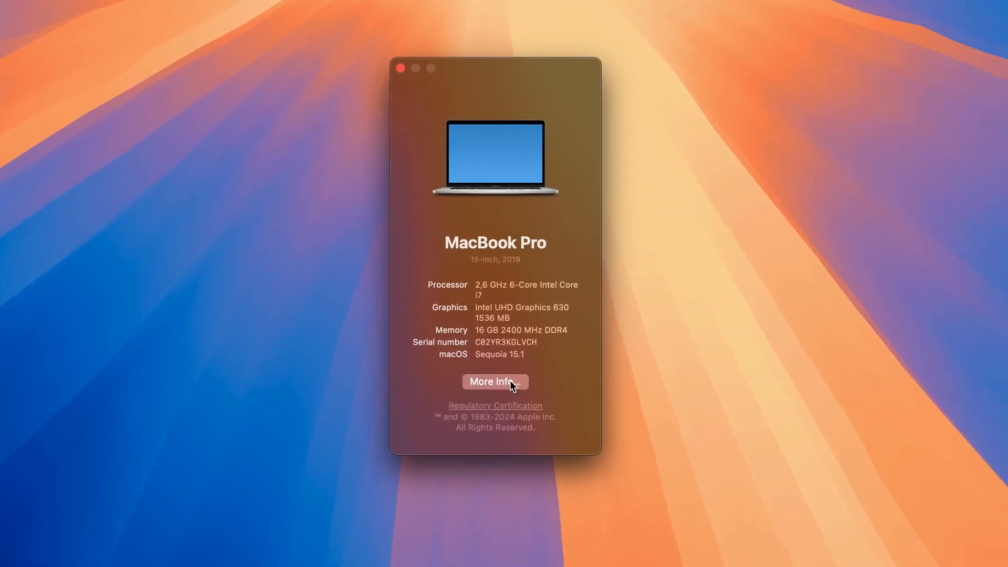
click(495, 382)
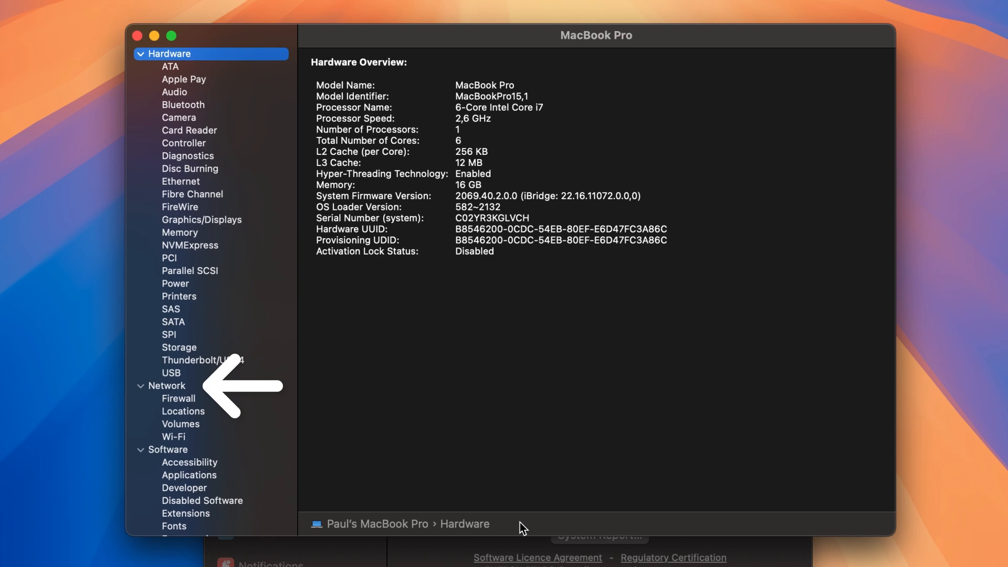
click(173, 436)
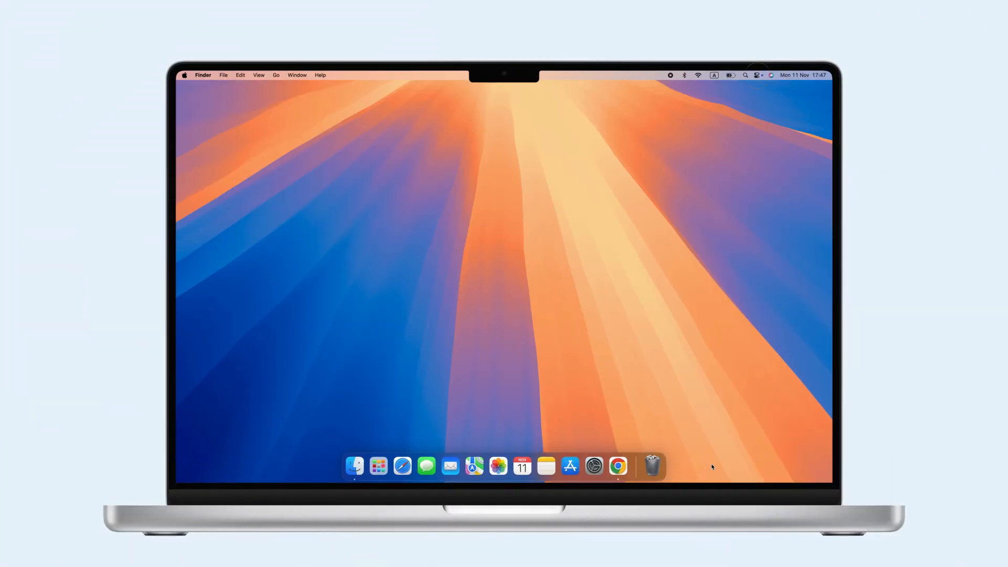
Step: Reach the tyombera network details again through Control Centre's Wi-Fi Settings shortcut
click(758, 76)
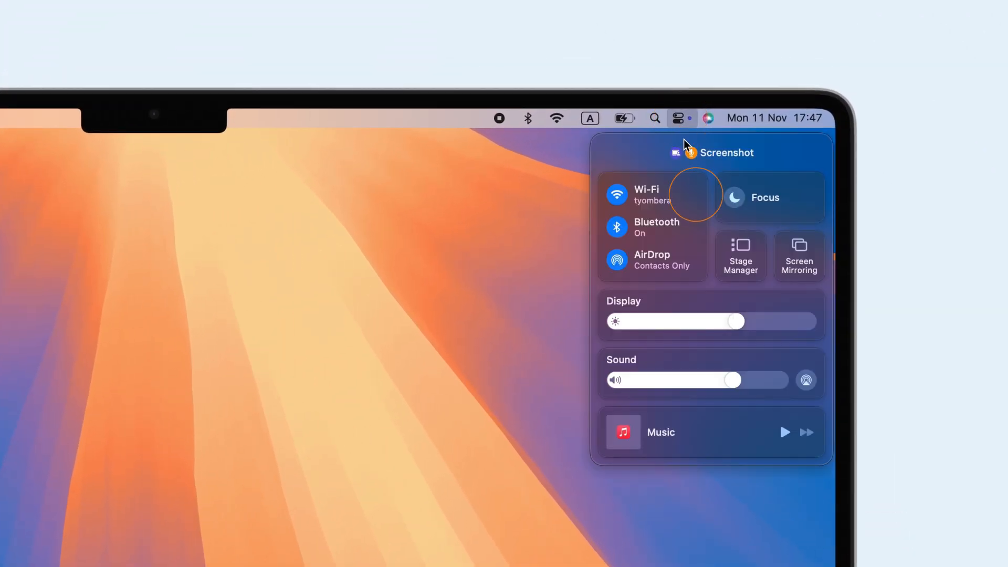
click(646, 193)
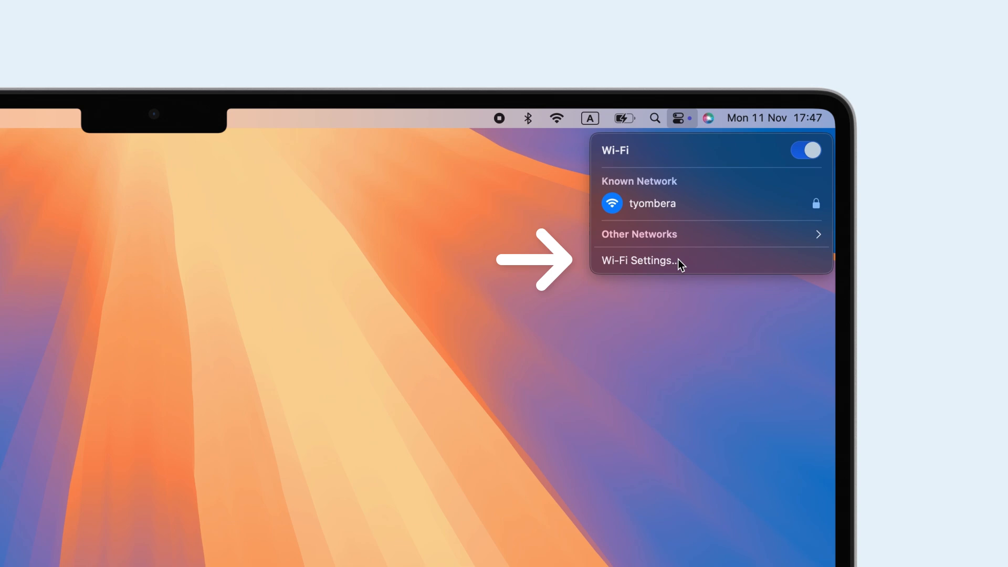
click(639, 261)
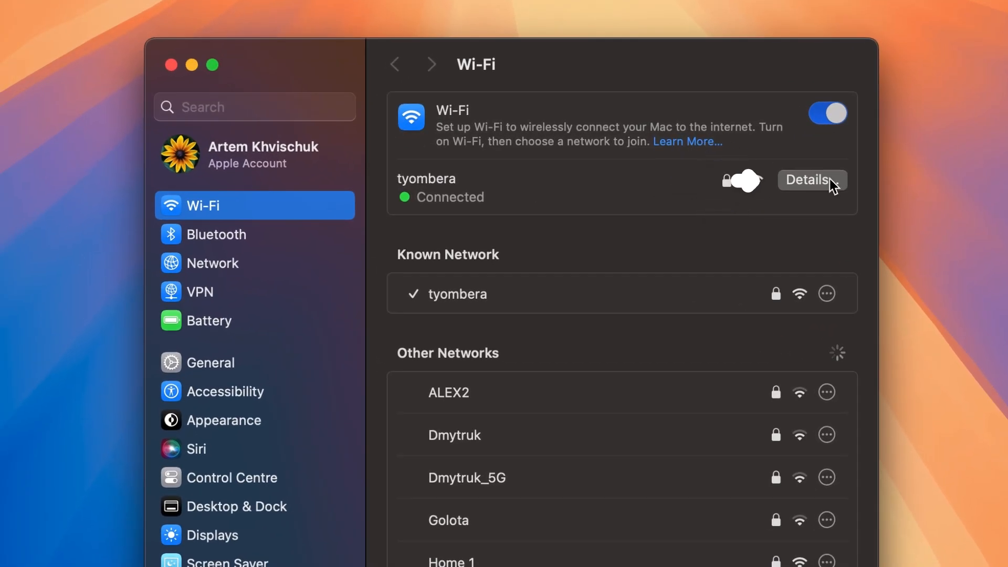
click(810, 180)
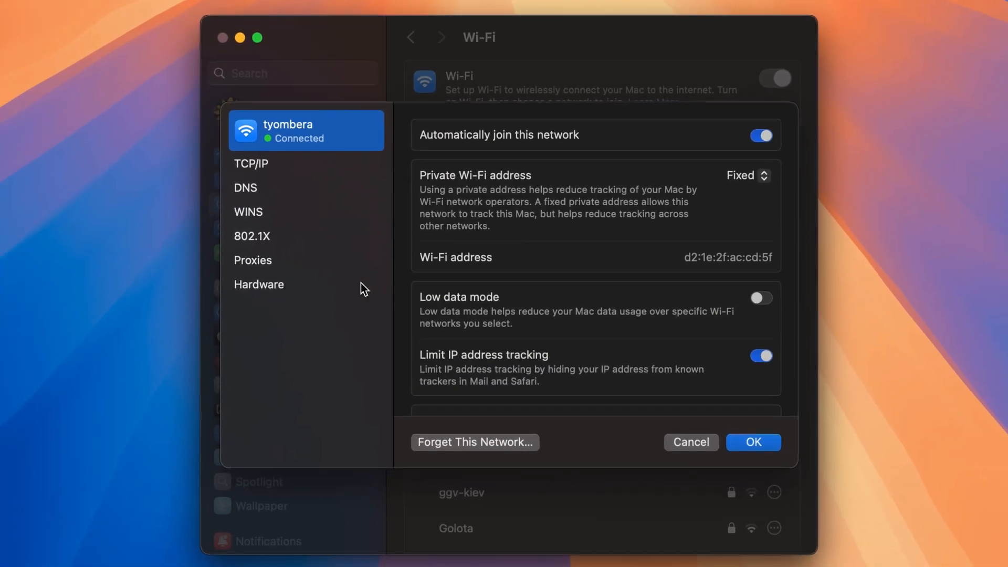
click(259, 284)
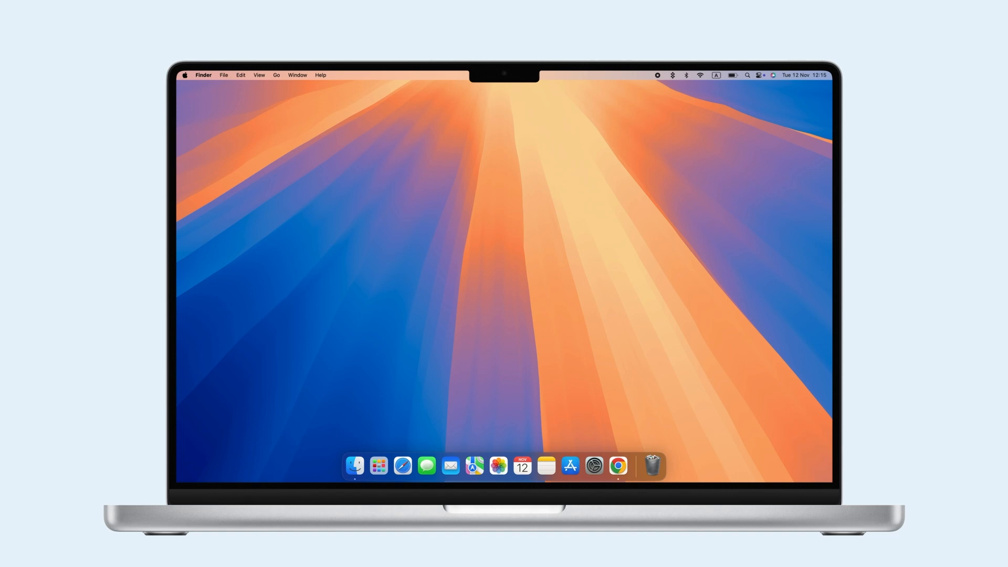
mouse_move(695, 405)
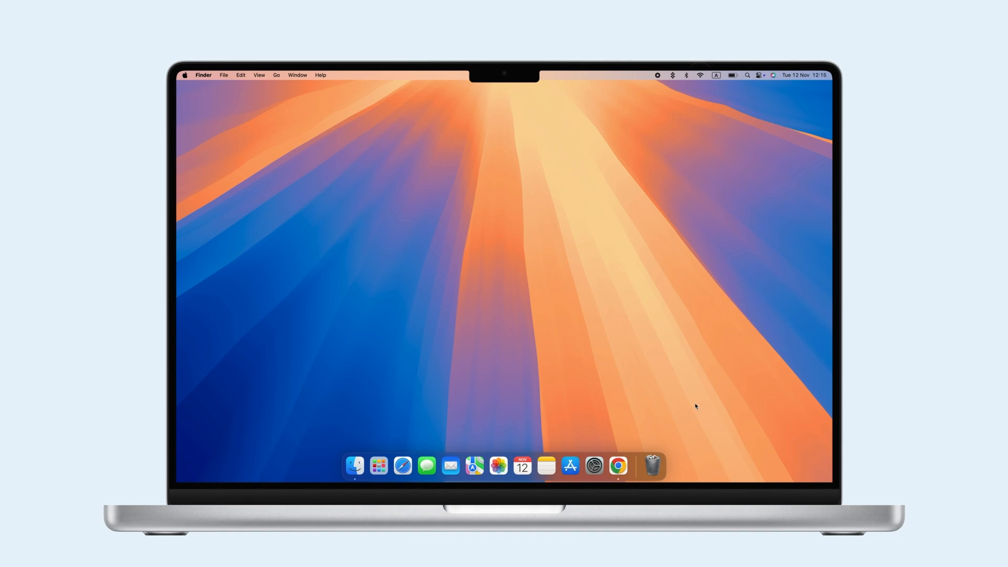
Step: Browse Finder's Applications into Utilities and launch Terminal from there
click(700, 75)
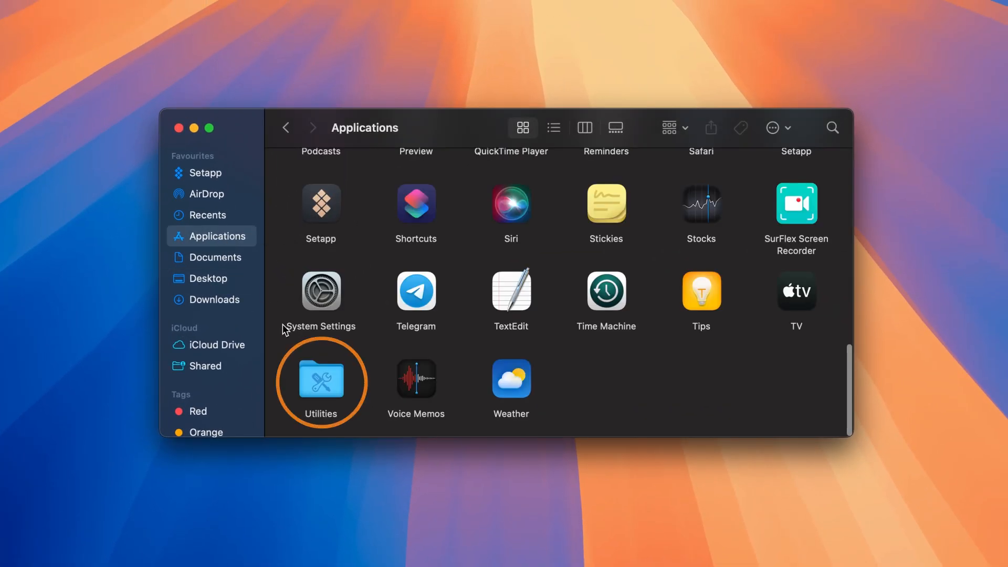
double_click(321, 383)
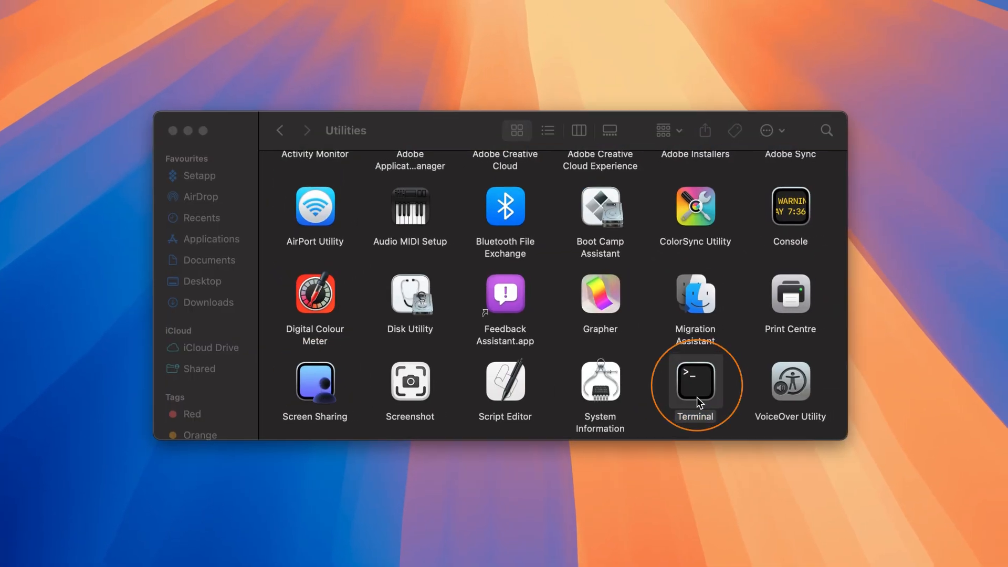
double_click(695, 382)
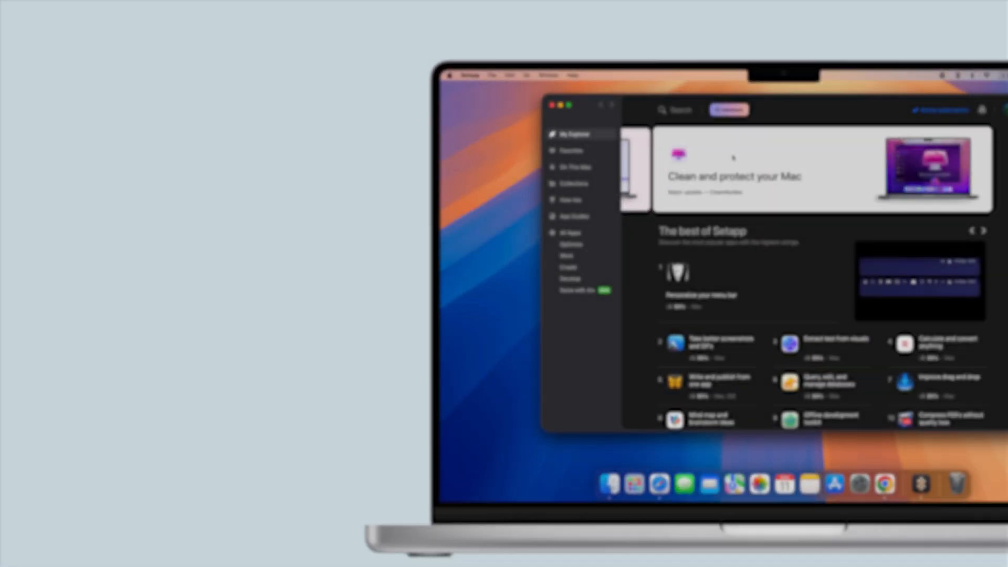
Step: Search Setapp for WiFi Explorer, then NetSpot, viewing each app's page
text(WiFi Explo)
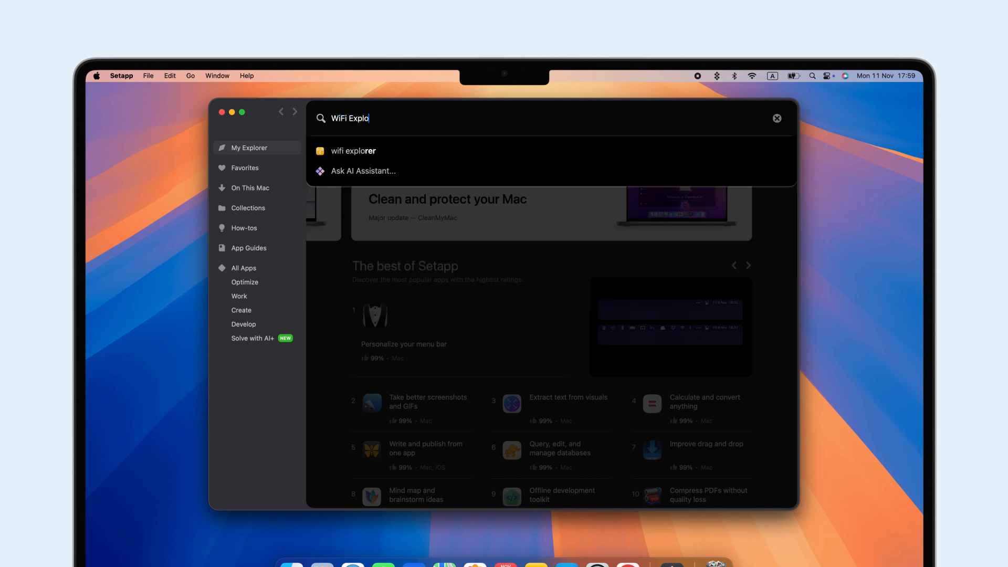
click(353, 151)
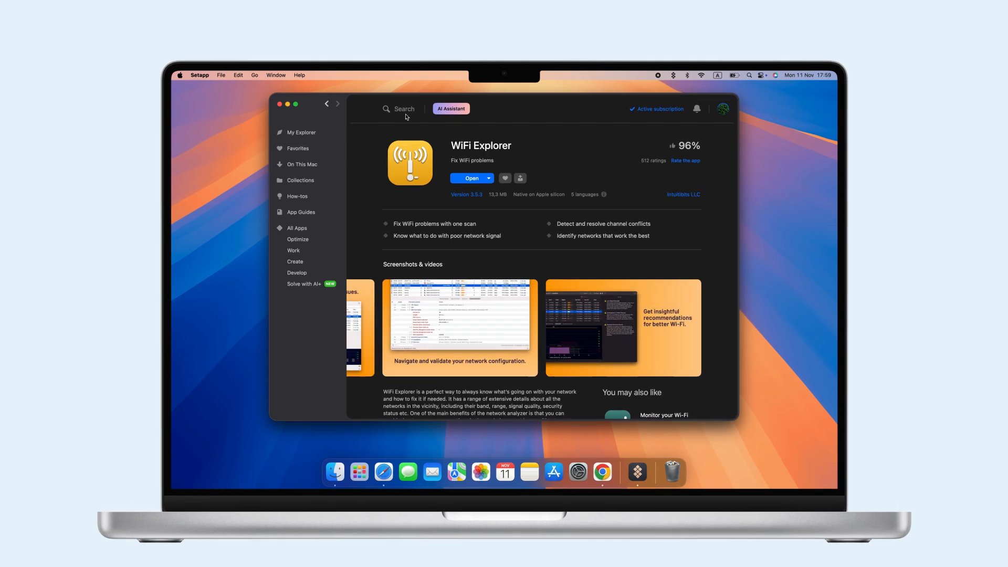
text(NetSpot)
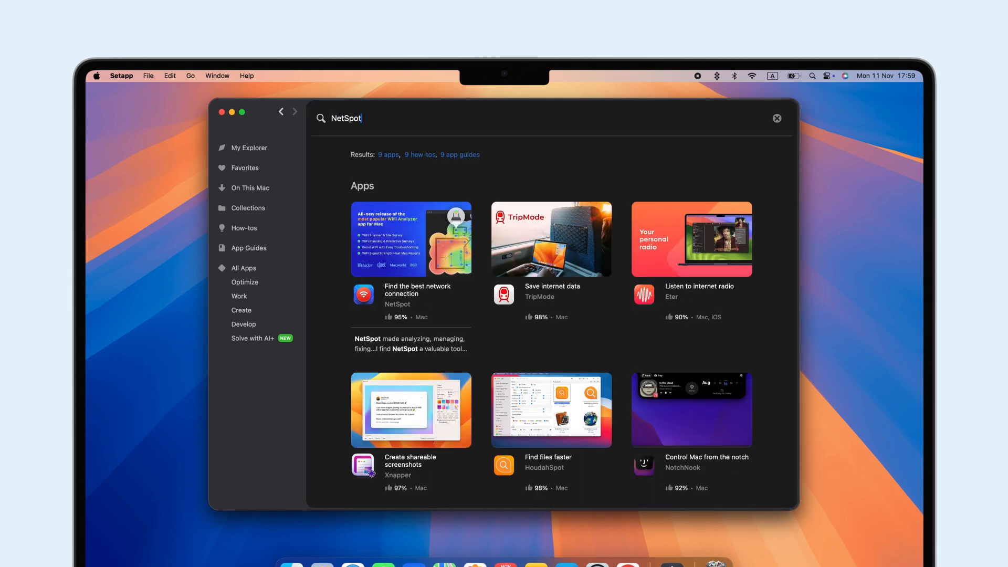
click(411, 238)
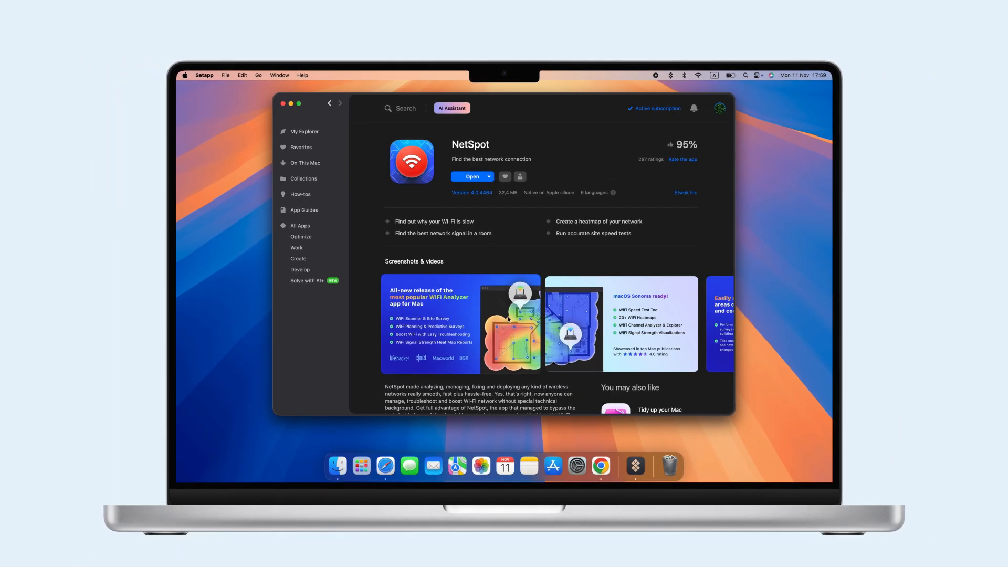